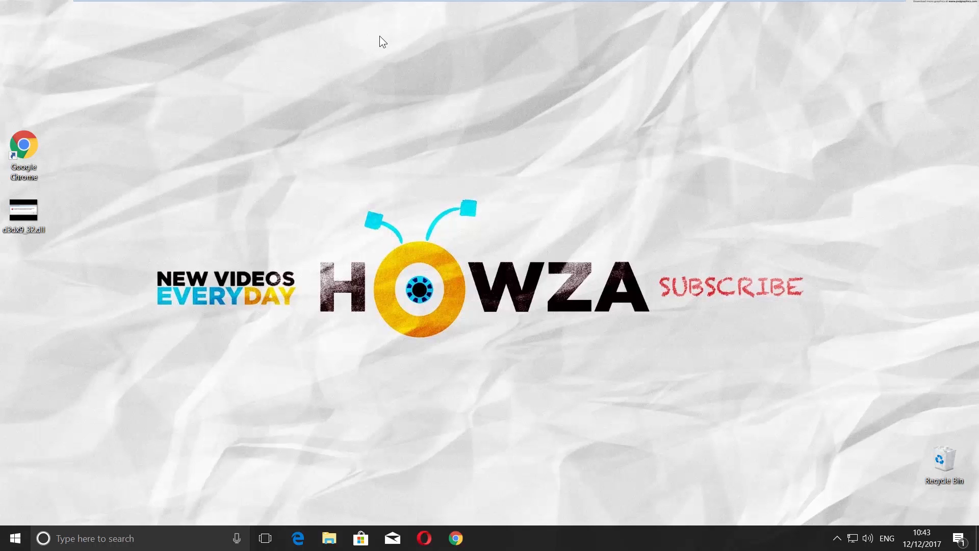
# Launch Google Chrome from its desktop shortcut
pyautogui.doubleClick(23, 210)
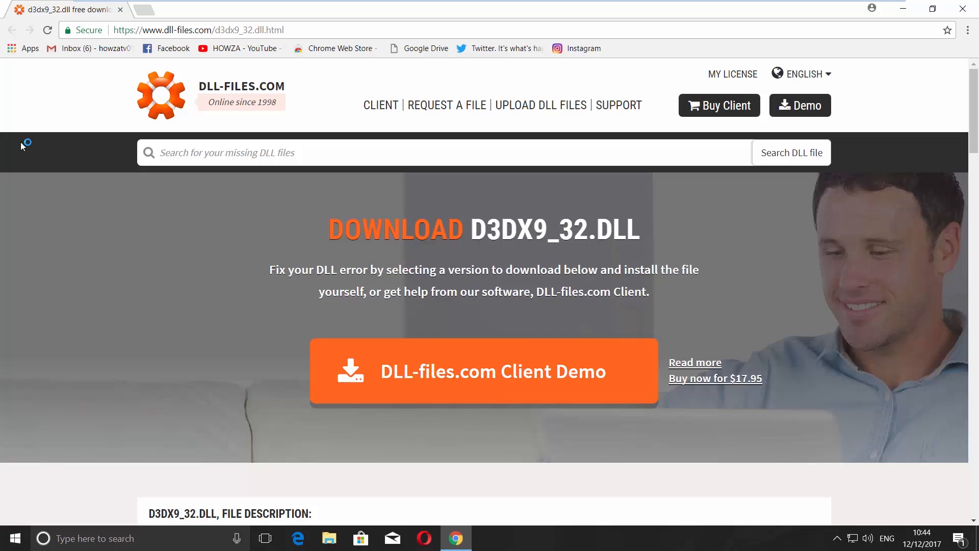
# Download the 32-bit d3dx9_32.dll zip from dll-files.com and save it to the Desktop
pyautogui.scroll(-3)
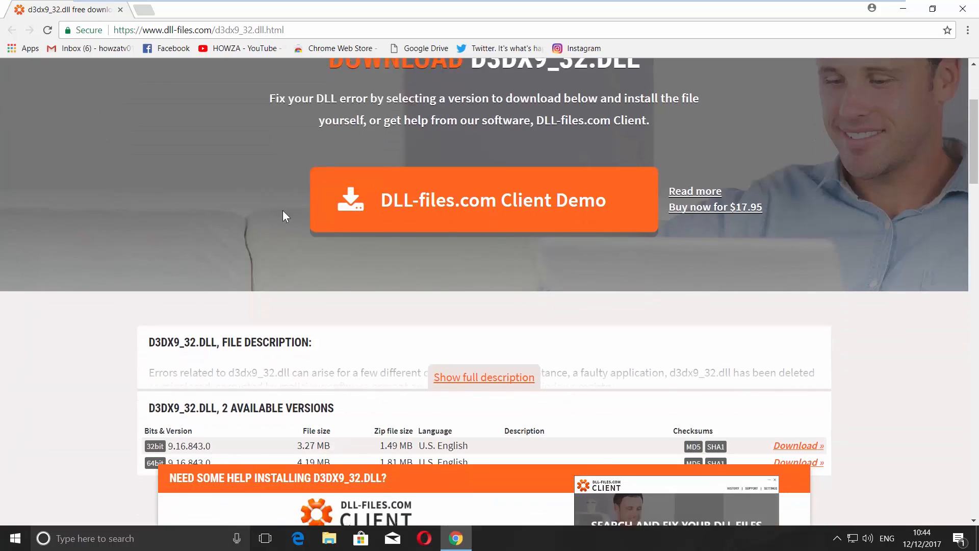
pyautogui.scroll(-3)
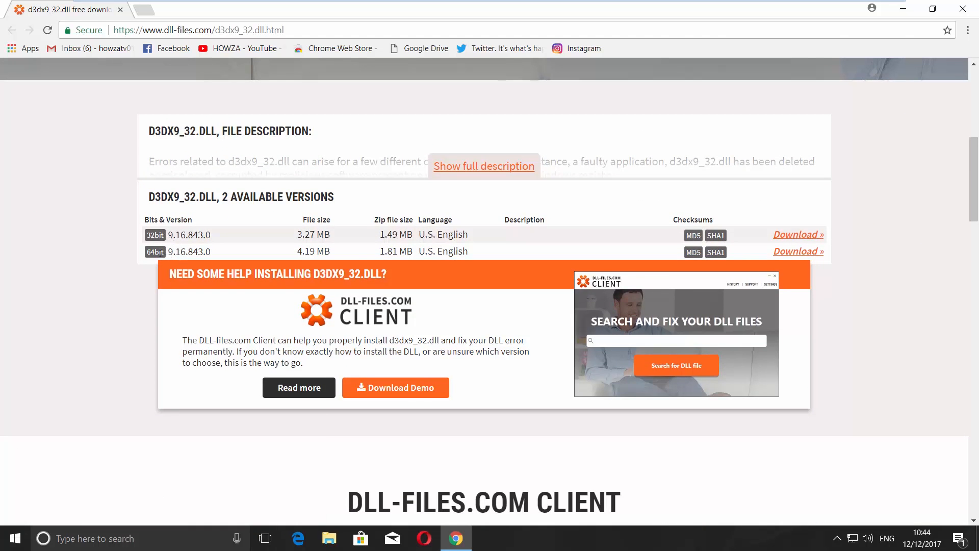
pyautogui.click(798, 251)
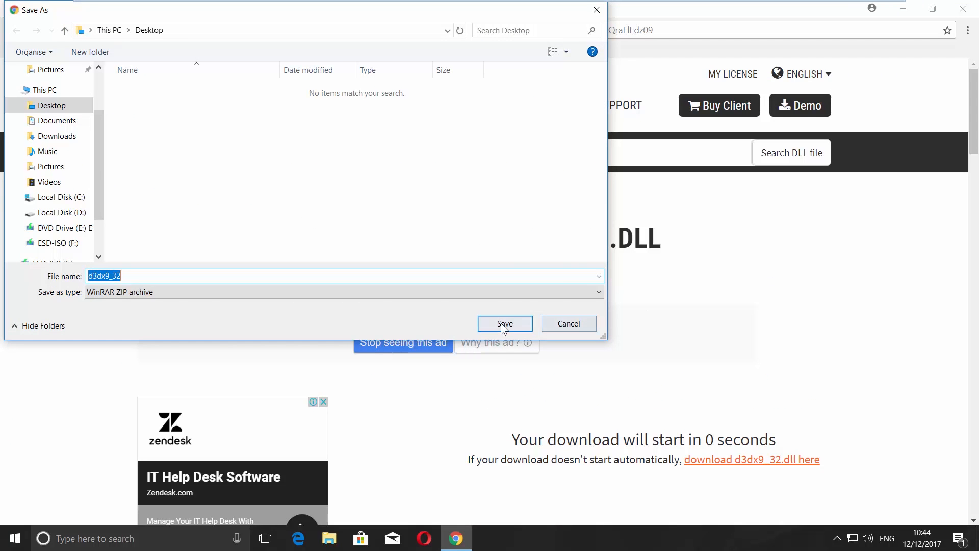
pyautogui.click(504, 323)
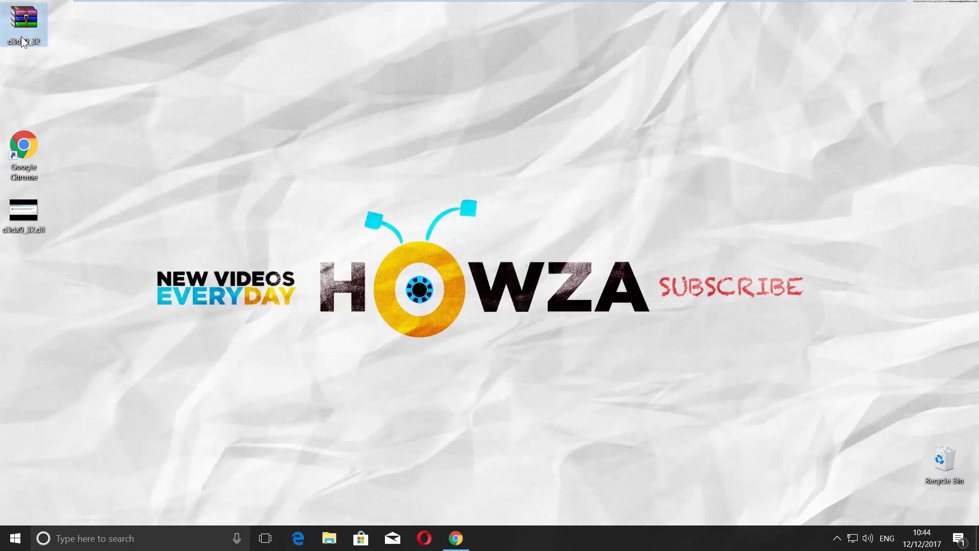
# Open the d3dx9_32 zip in WinRAR, extract d3dx9_32.dll to the Desktop, and close it
pyautogui.doubleClick(24, 21)
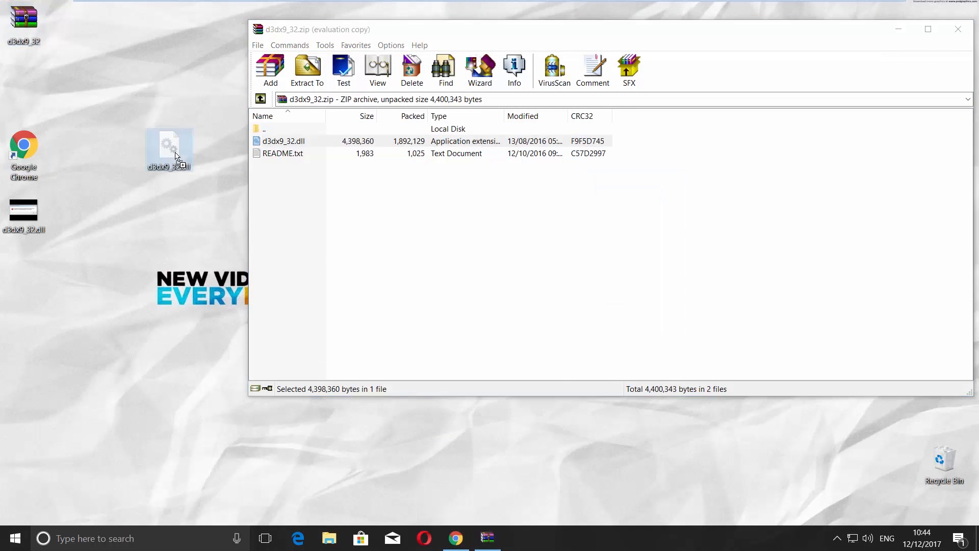
pyautogui.click(958, 28)
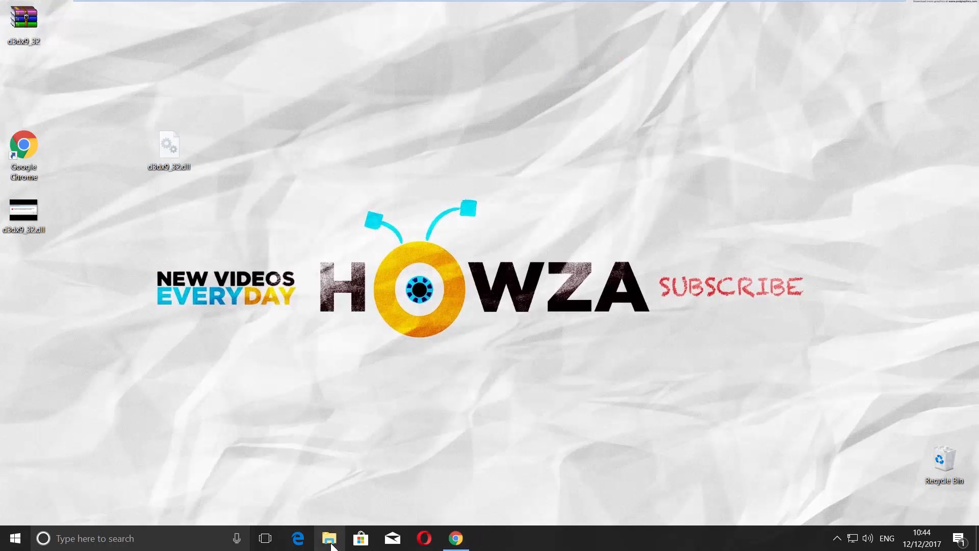
# Move d3dx9_32.dll into C:\Windows\SysWOW64 with administrator permission, then close File Explorer
pyautogui.click(329, 537)
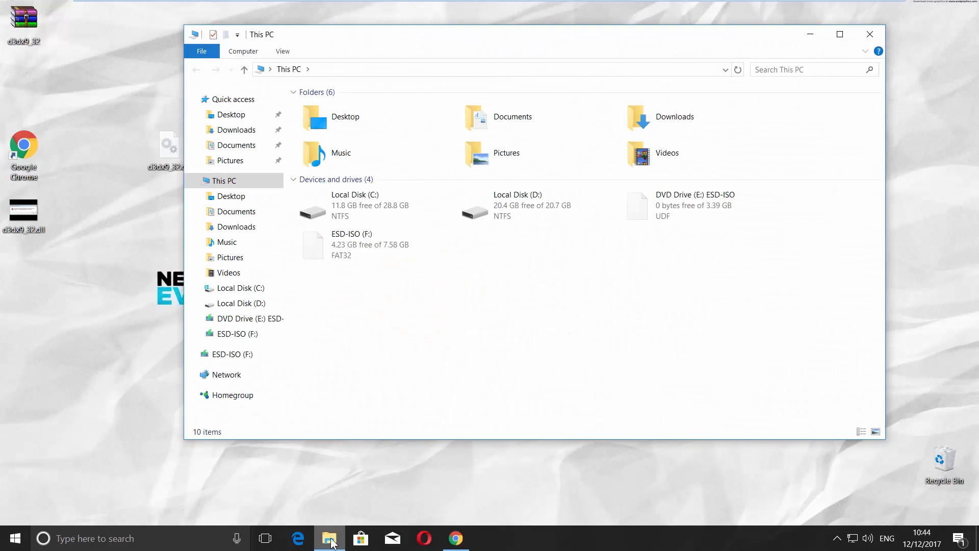
pyautogui.doubleClick(355, 205)
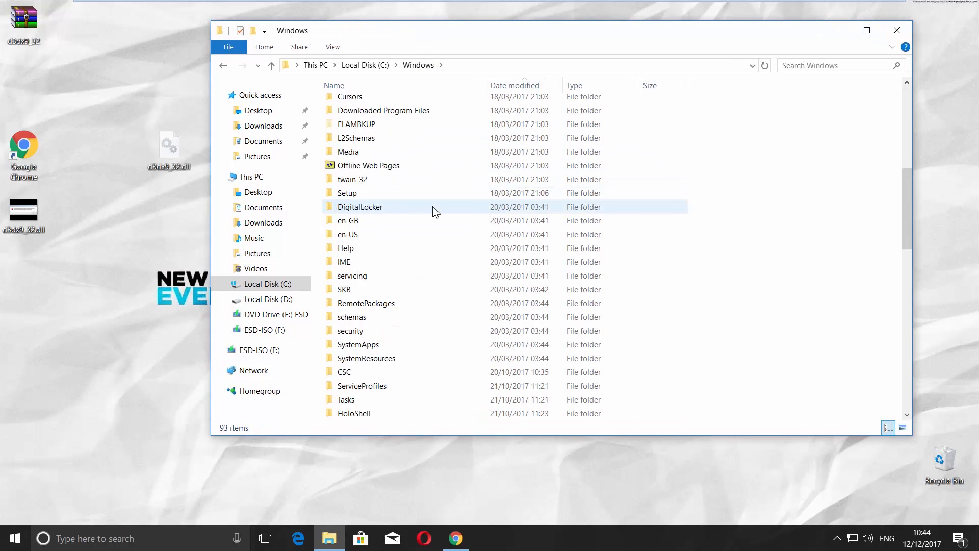
pyautogui.scroll(-3)
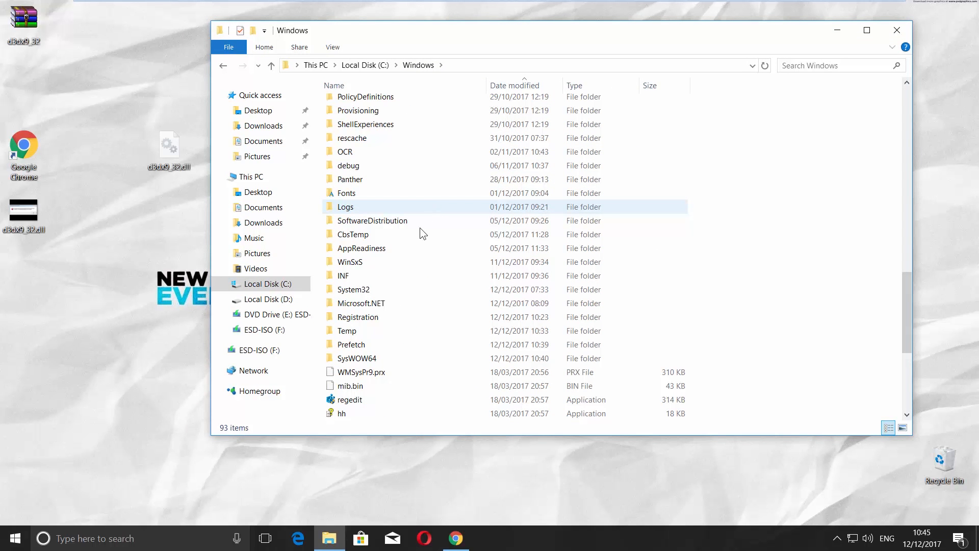
pyautogui.click(353, 289)
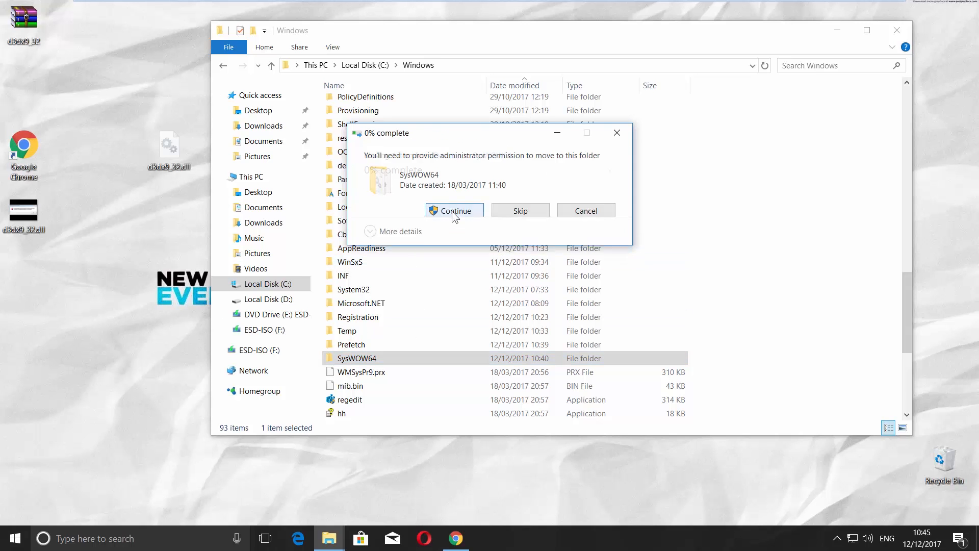
pyautogui.click(454, 210)
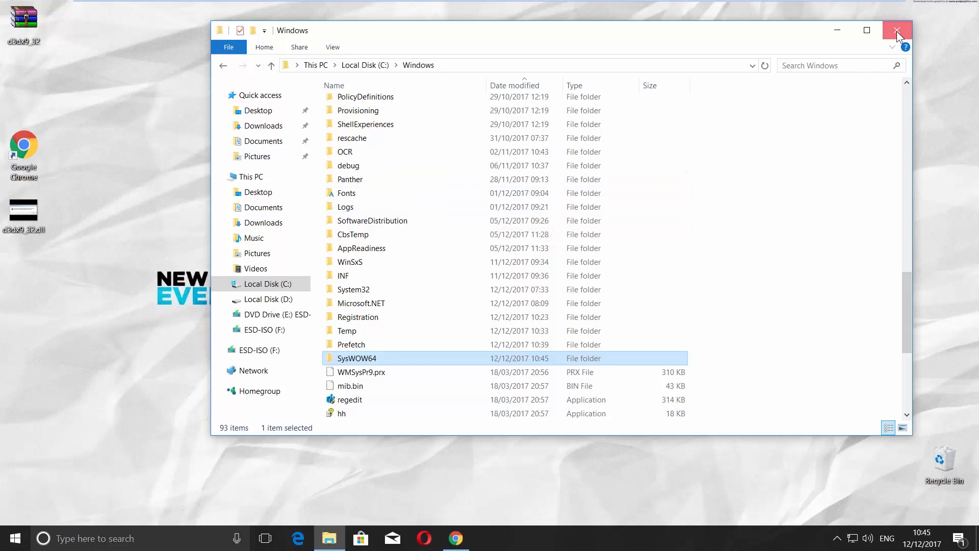
pyautogui.click(896, 30)
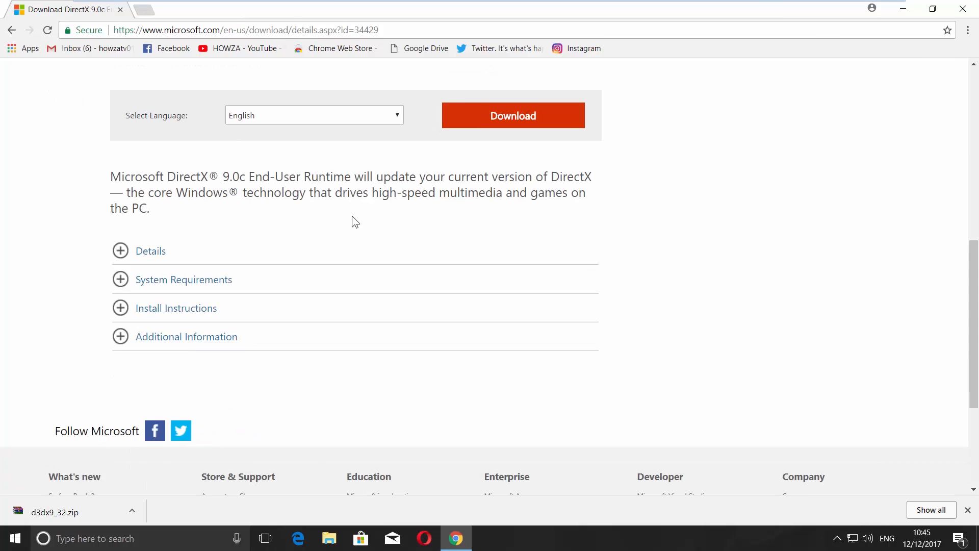
pyautogui.moveTo(259, 230)
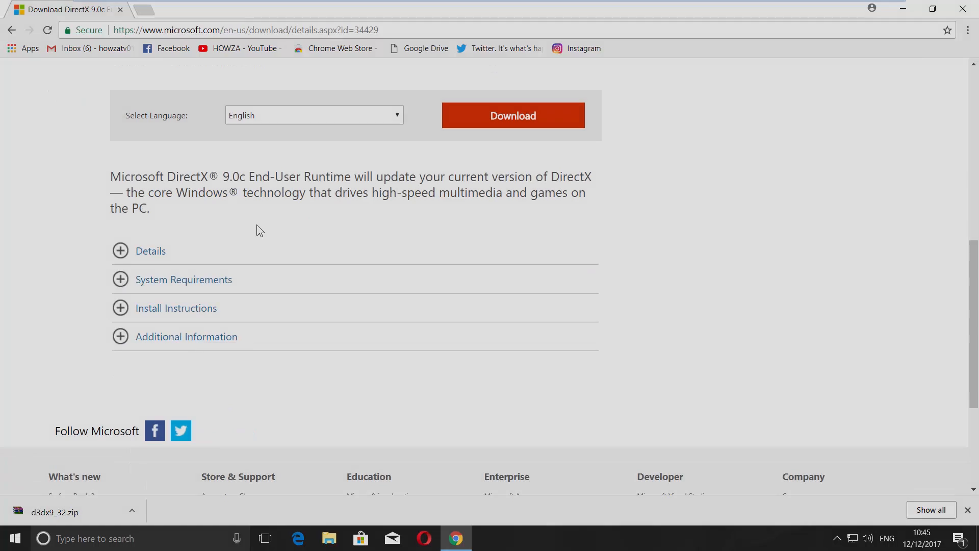